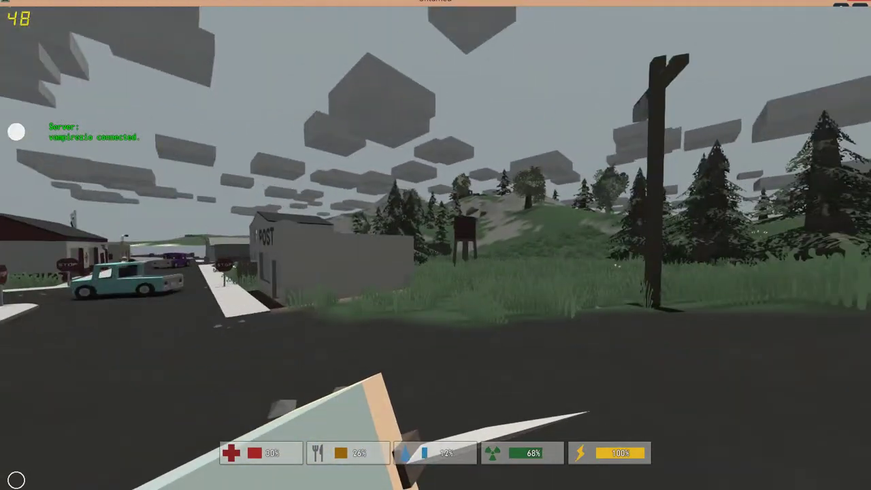
pyautogui.moveTo(436, 245)
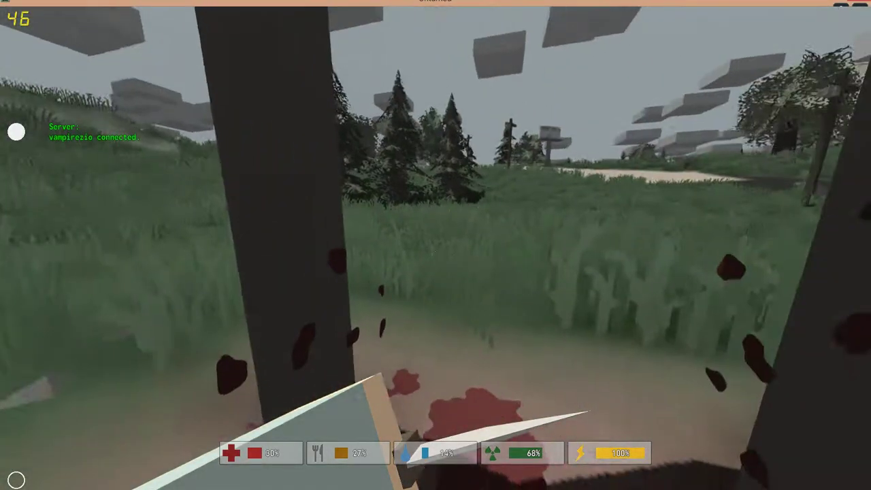
pyautogui.moveTo(436, 245)
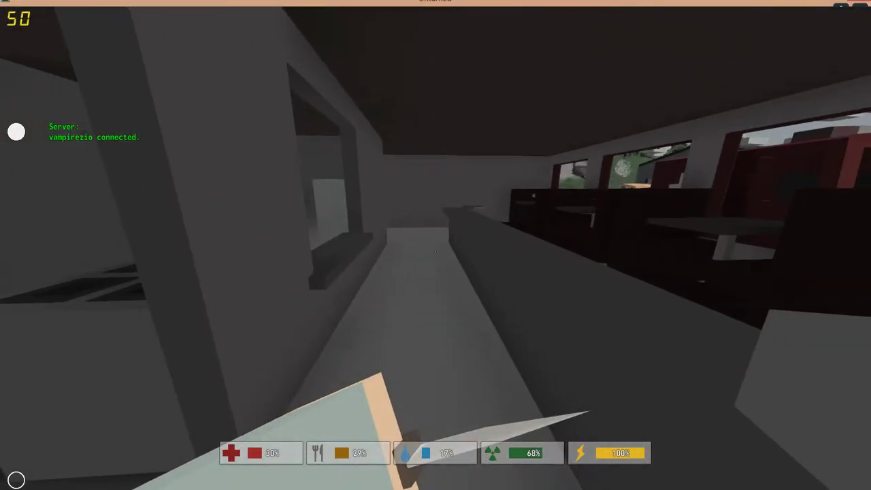
# Pick up the items by the diner counter as the zombie cook approaches.
pyautogui.press('i')
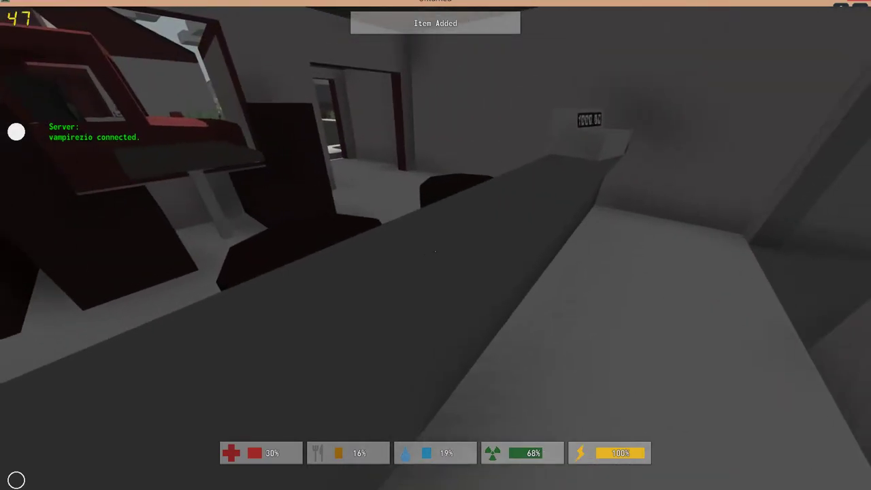
pyautogui.press('tab')
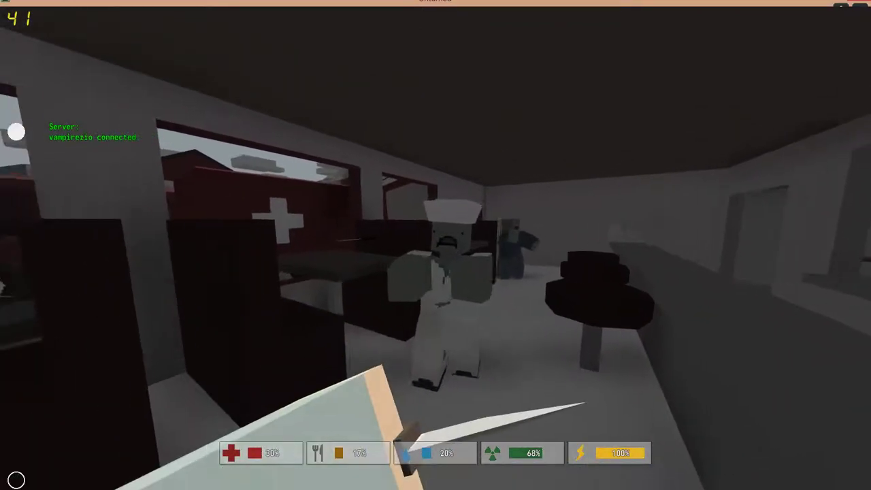
# Swing the knife twice at the zombie cook in the diner.
pyautogui.click(435, 272)
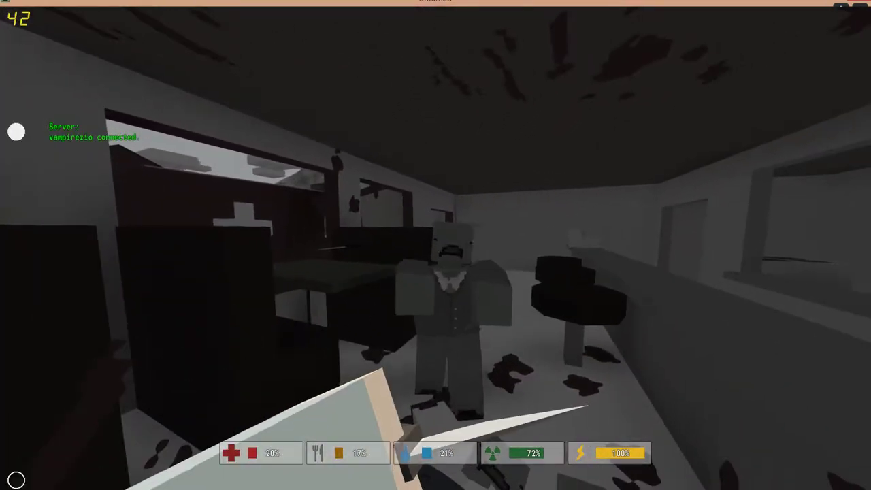
pyautogui.click(436, 272)
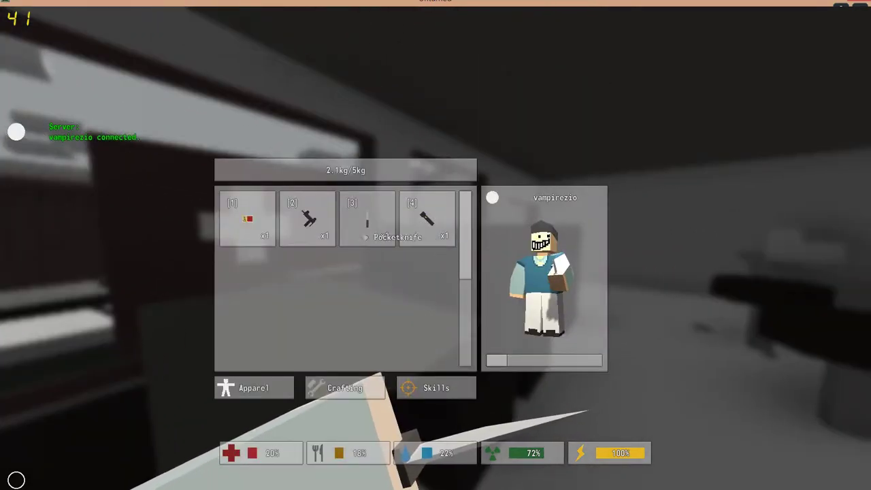
# Reopen the inventory and show the Blue Sweatervest's item details.
pyautogui.click(366, 219)
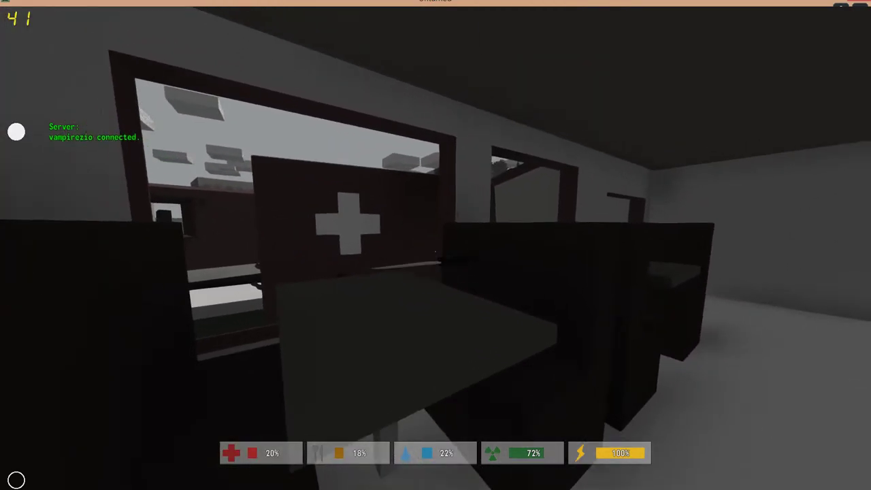
pyautogui.press('i')
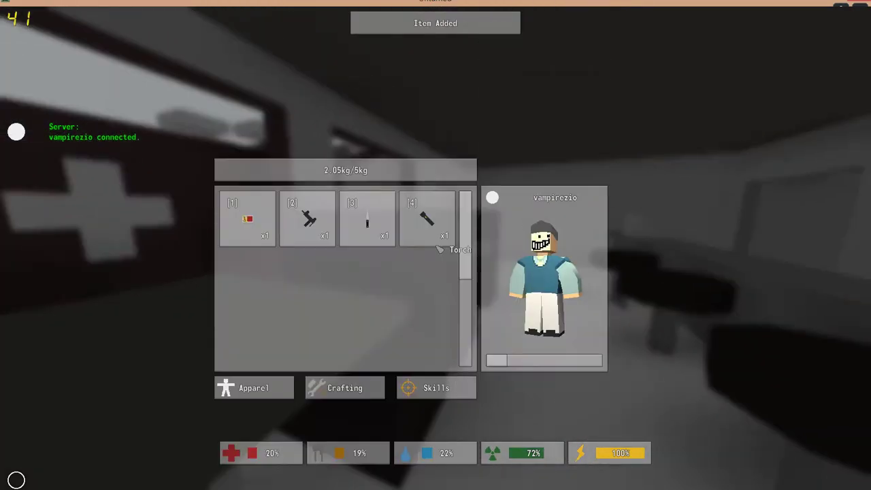
pyautogui.click(367, 219)
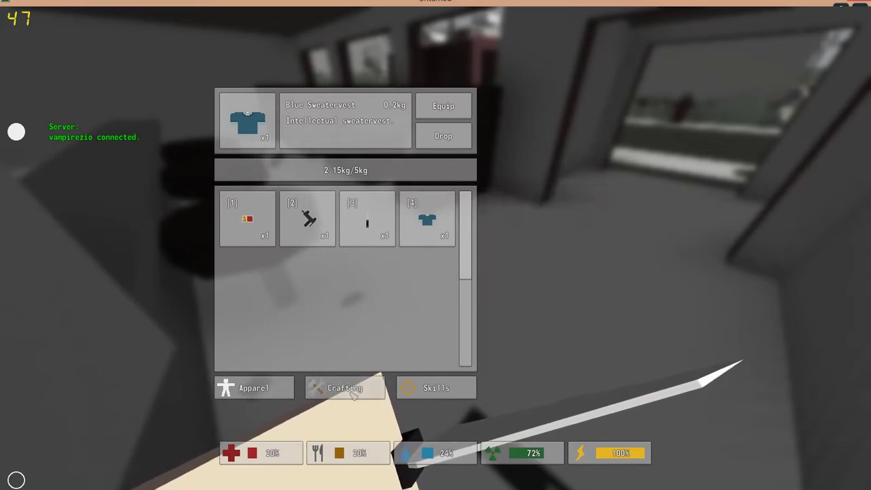
# Craft the sweatervest into cloth using the crafting panel.
pyautogui.click(345, 388)
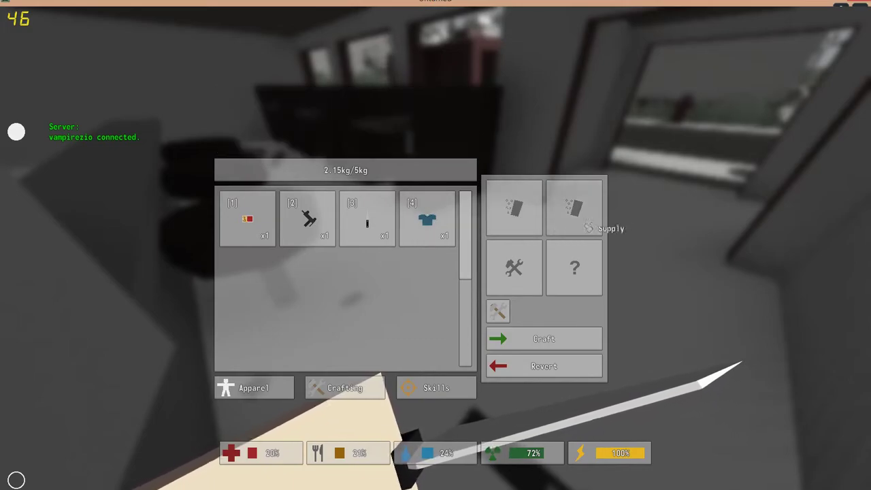
pyautogui.moveTo(427, 220)
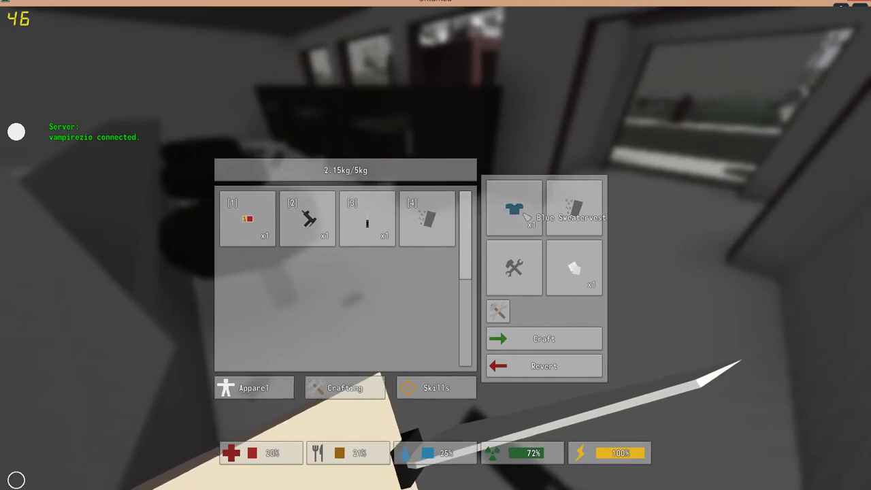
pyautogui.moveTo(574, 267)
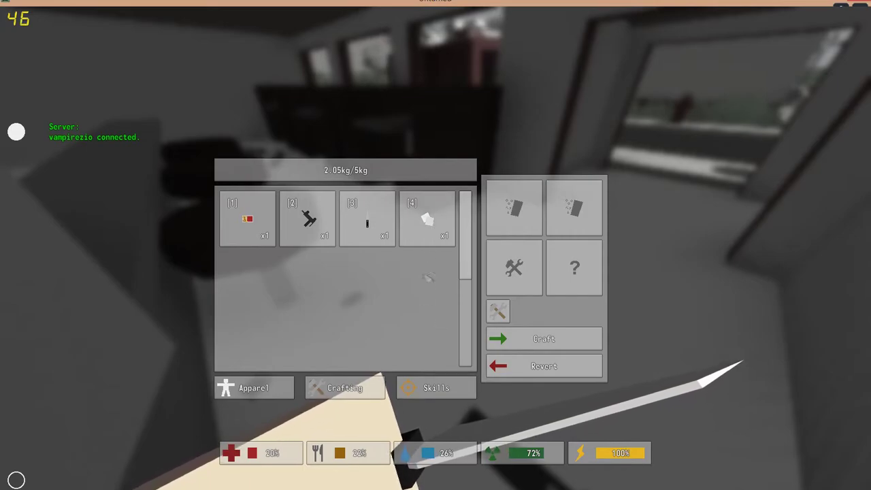
pyautogui.moveTo(429, 221)
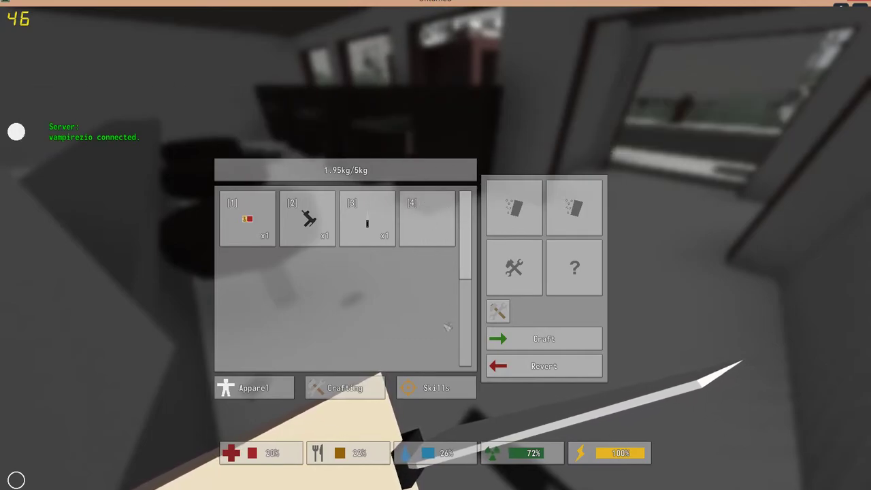
pyautogui.click(254, 387)
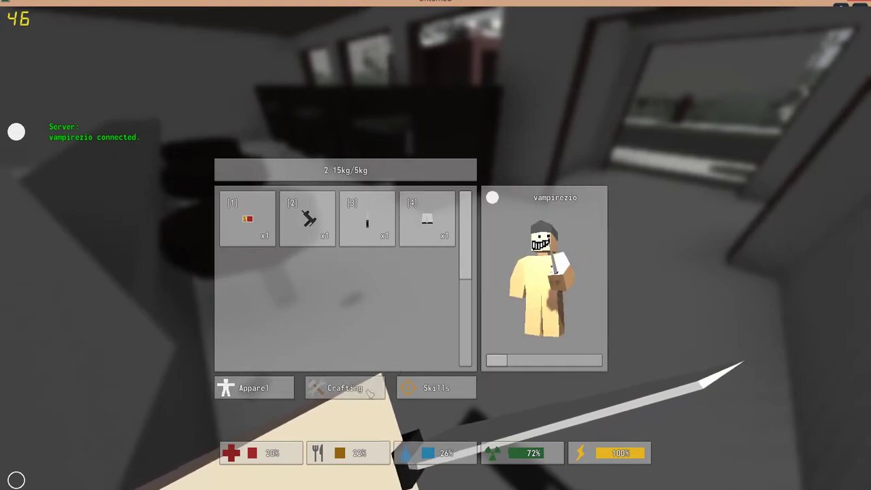
pyautogui.click(345, 388)
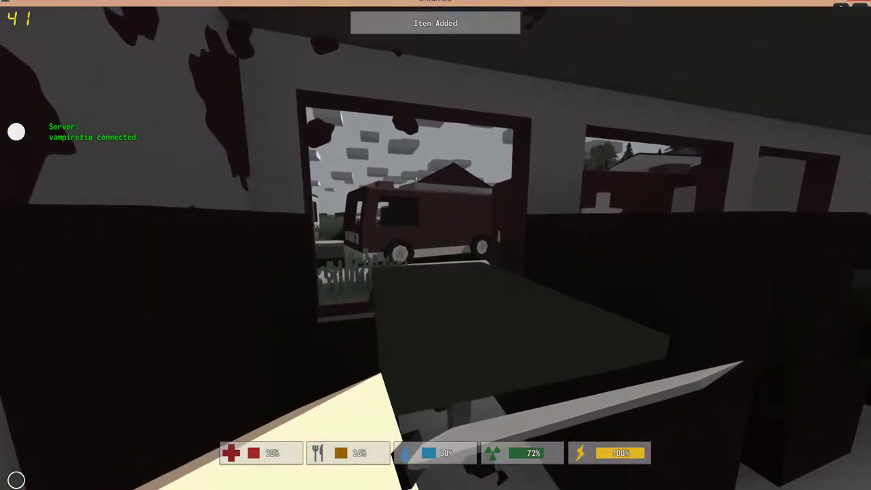
# Review the newly looted items in the inventory, then close it.
pyautogui.press('i')
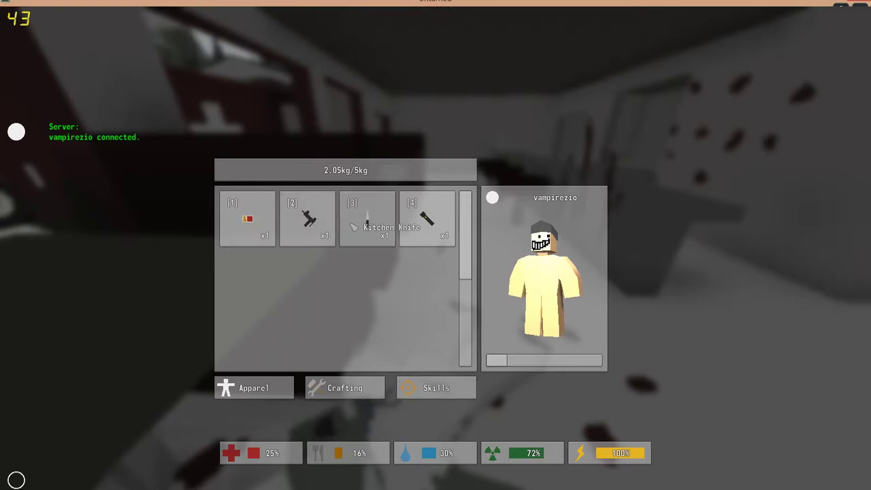
pyautogui.click(368, 219)
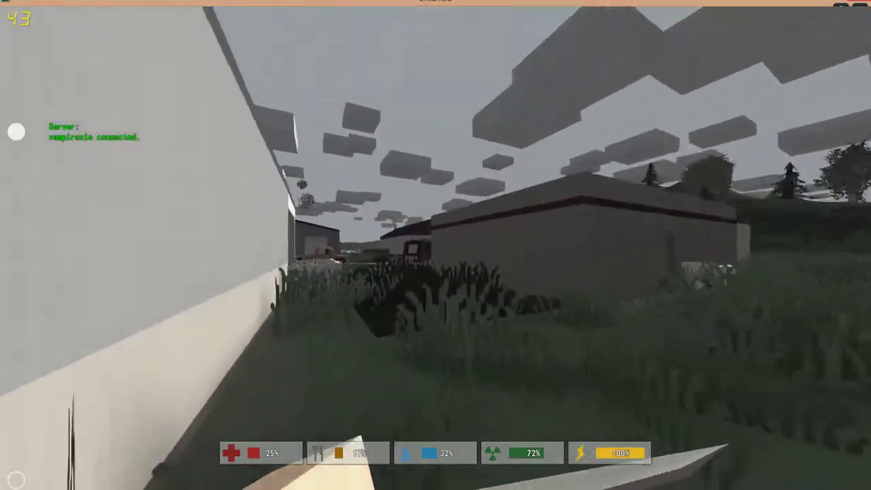
pyautogui.moveTo(436, 245)
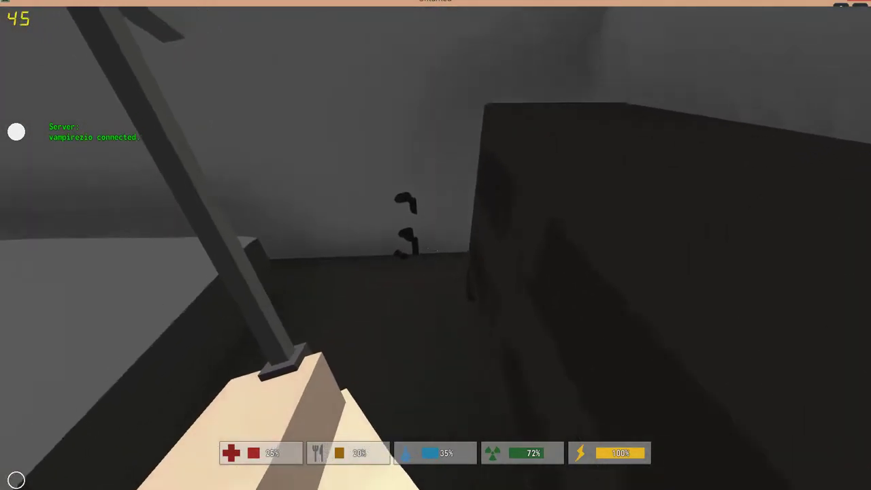
pyautogui.moveTo(436, 245)
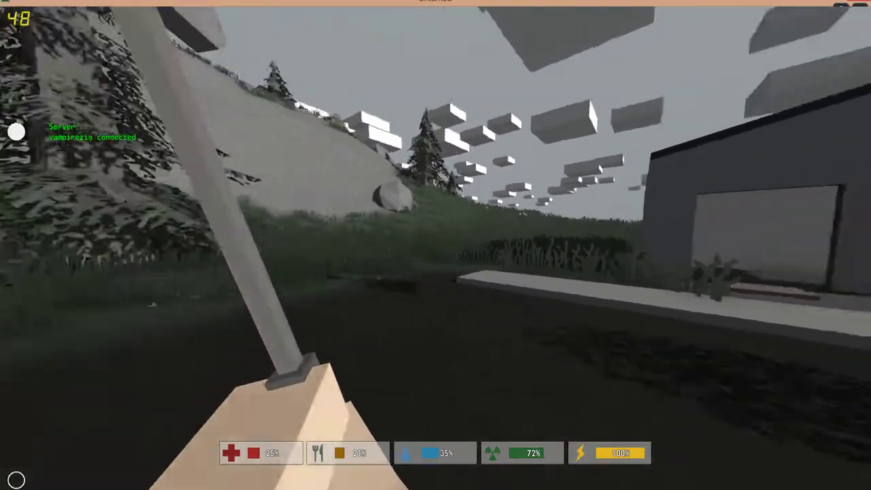
pyautogui.moveTo(436, 246)
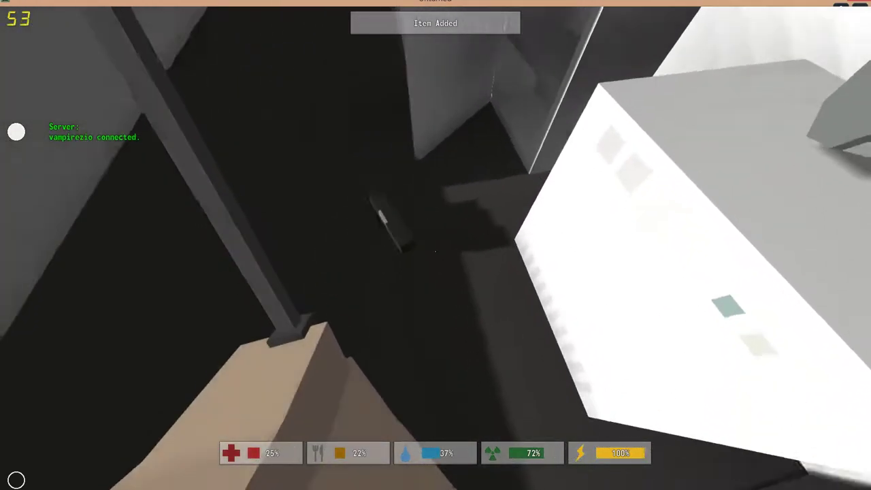
# Find the counter holding the axe and ammunition magazines.
pyautogui.press('Tab')
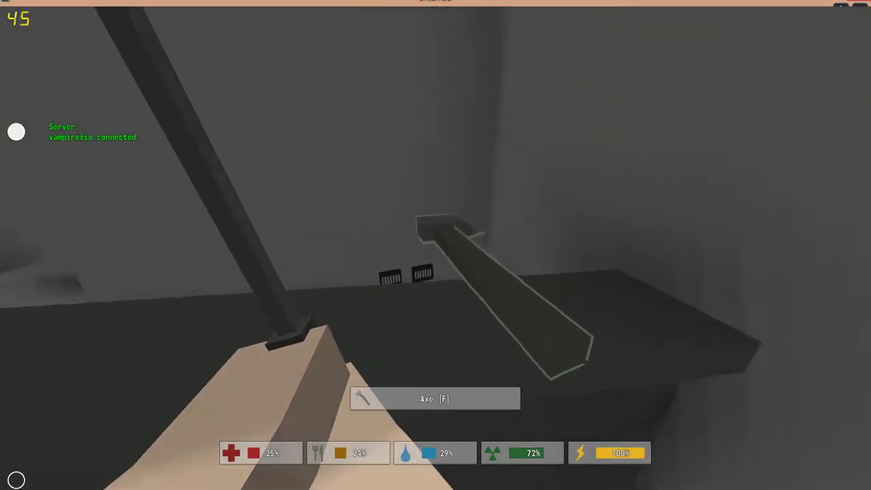
# Pick up the axe from the counter and the worklight from the floor.
pyautogui.press('Tab')
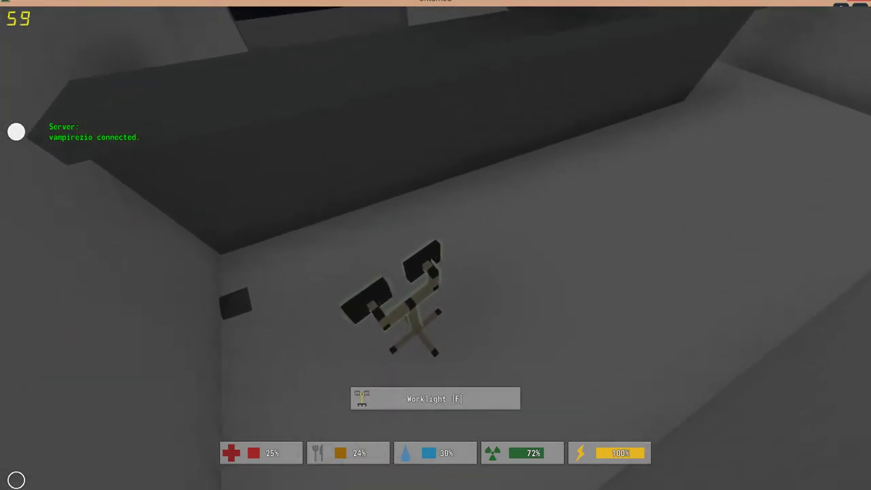
pyautogui.press('Tab')
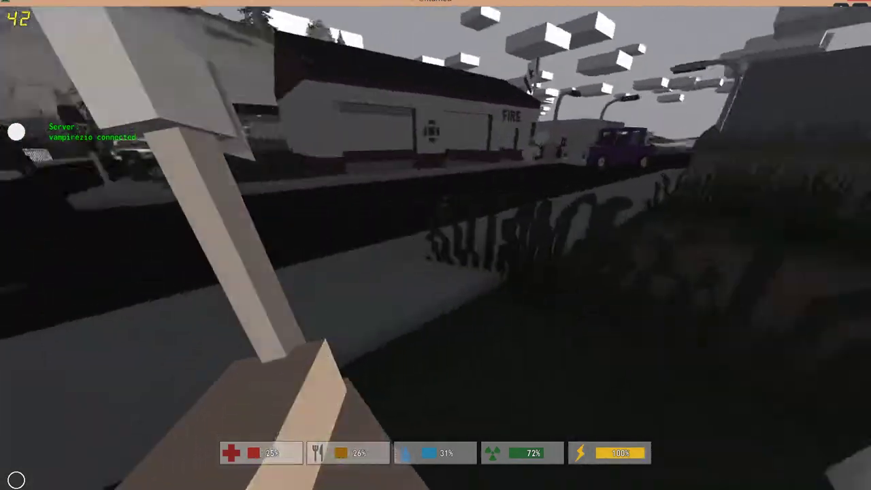
pyautogui.moveTo(435, 245)
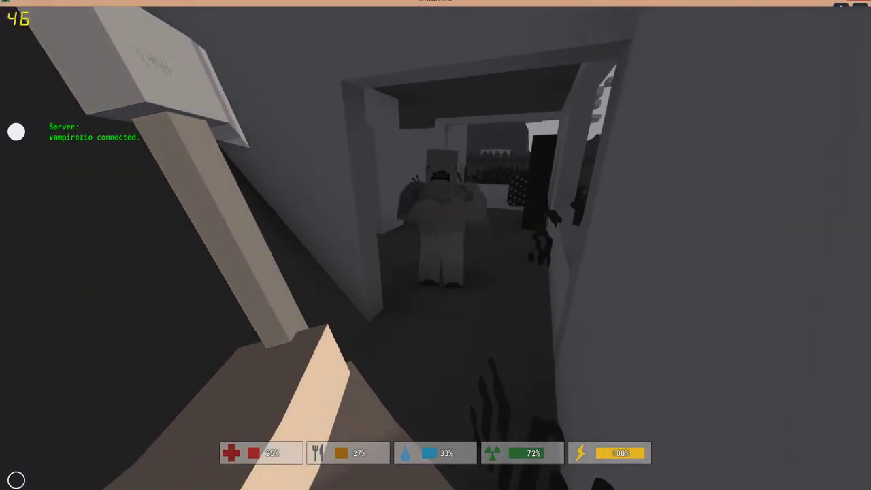
# Swing the sledgehammer at the zombie in the house doorway.
pyautogui.click(436, 252)
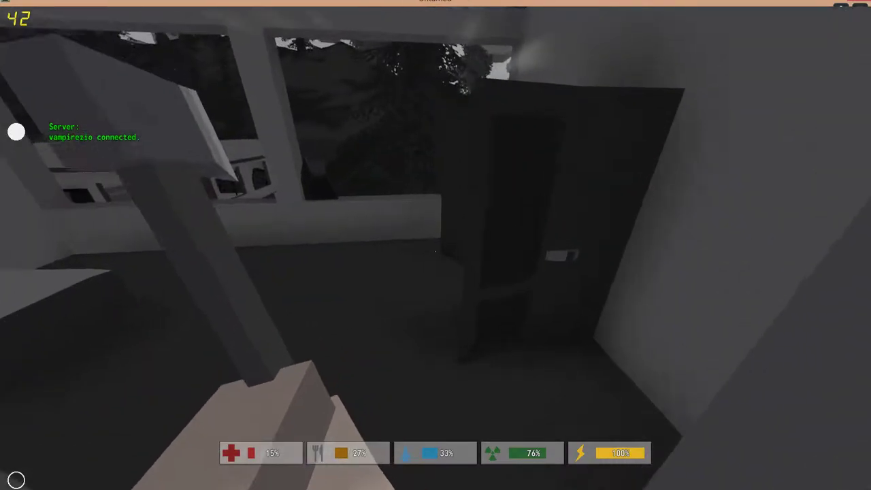
pyautogui.moveTo(436, 245)
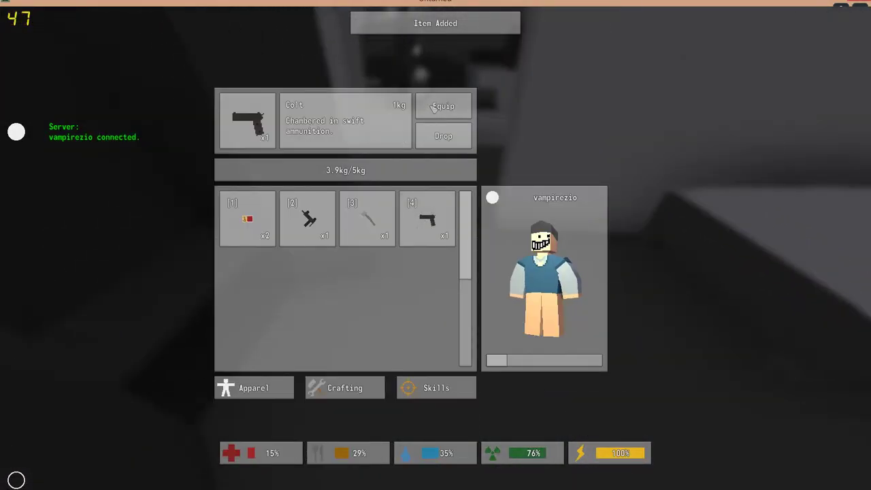
# Equip the Colt pistol, loaded 5/7, and return to gameplay.
pyautogui.click(443, 106)
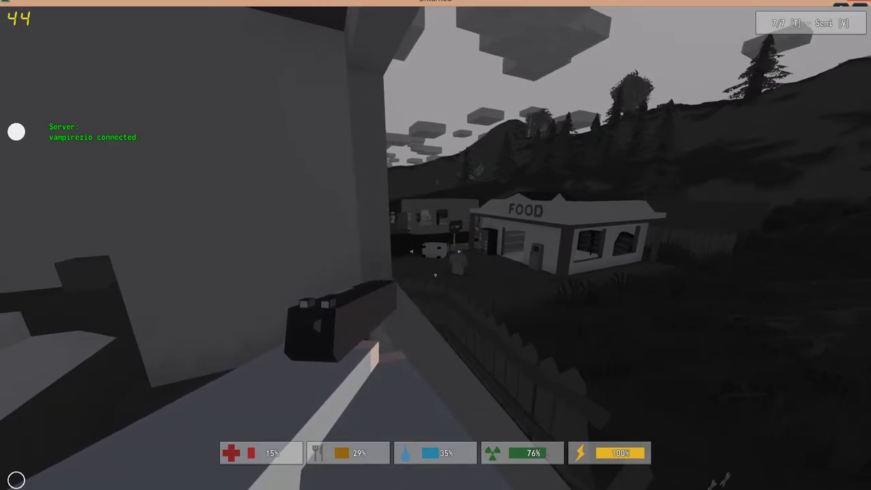
pyautogui.click(436, 245)
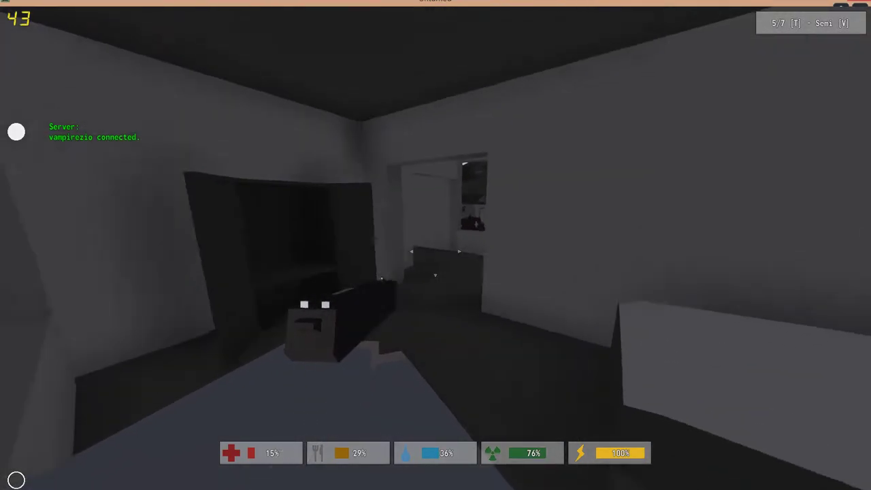
# Swap the Colt pistol back out for the axe.
pyautogui.press('Tab')
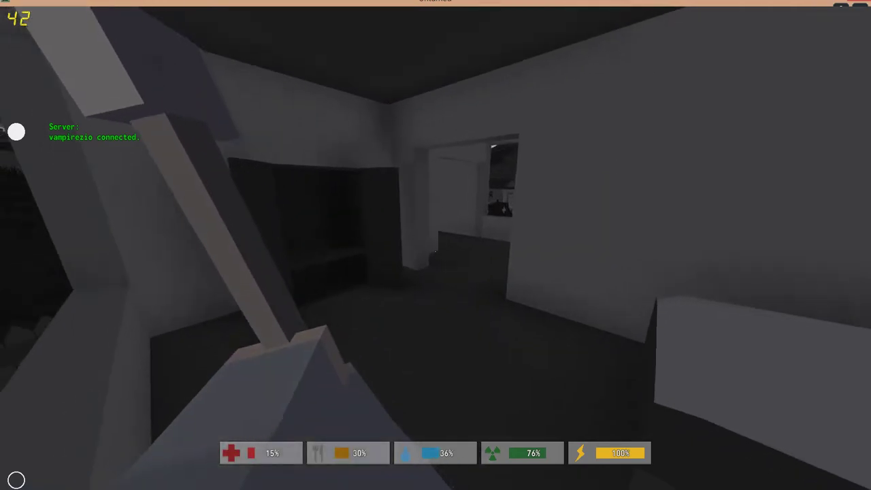
pyautogui.moveTo(435, 245)
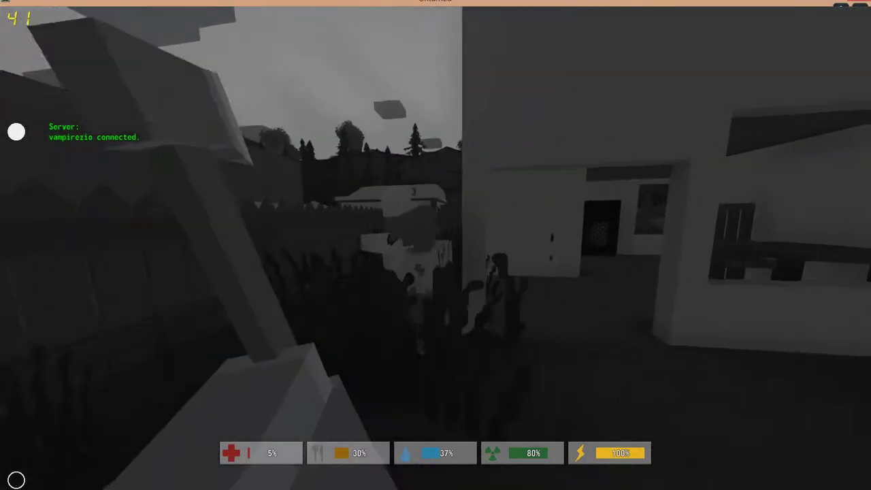
pyautogui.moveTo(436, 245)
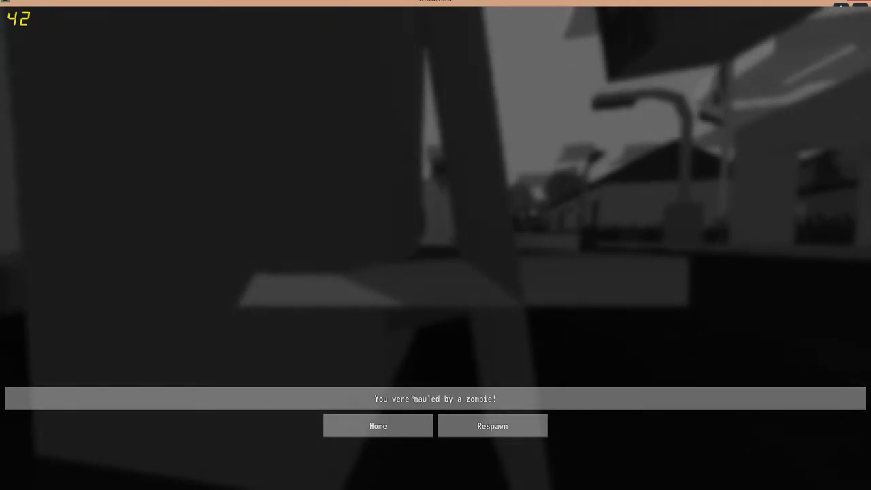
# Respawn at night in a new town after being killed by a zombie.
pyautogui.click(492, 425)
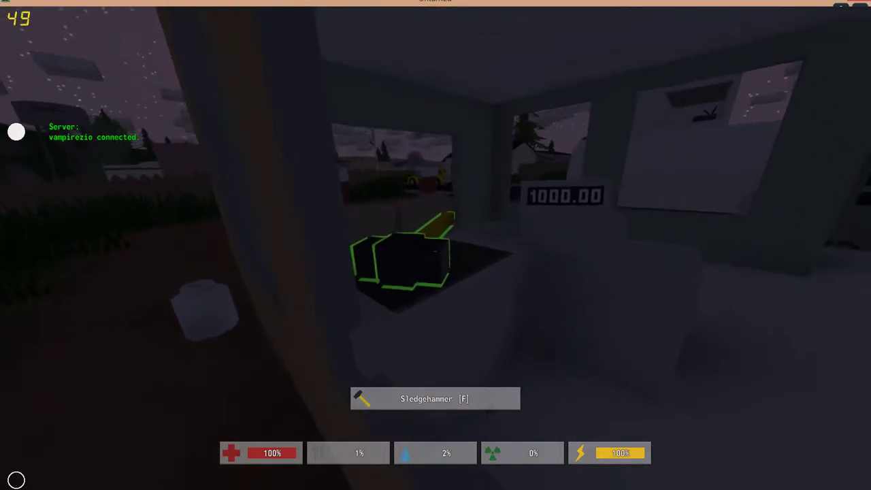
# Pick up the sledgehammer, select it in inventory slot 1, and equip it.
pyautogui.press('i')
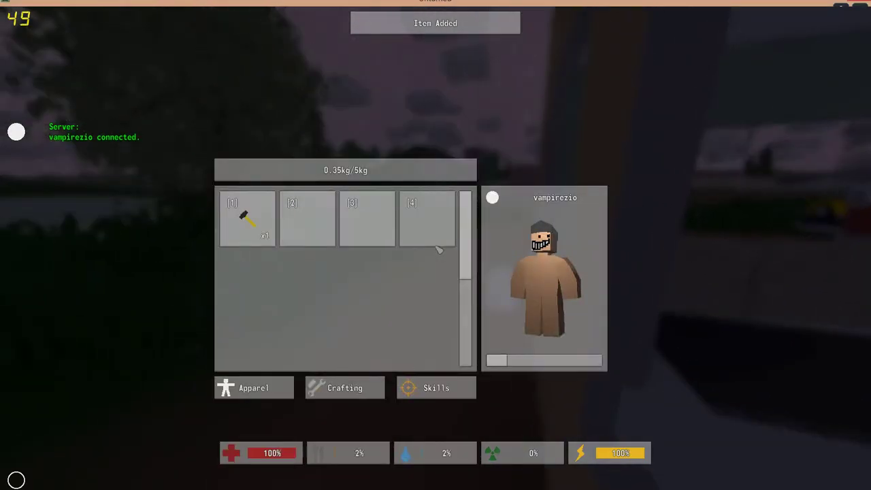
pyautogui.click(247, 218)
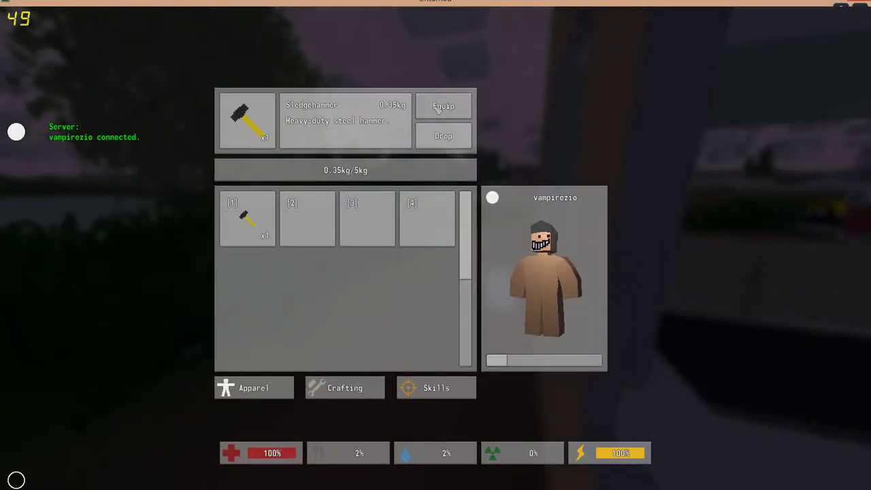
pyautogui.click(443, 106)
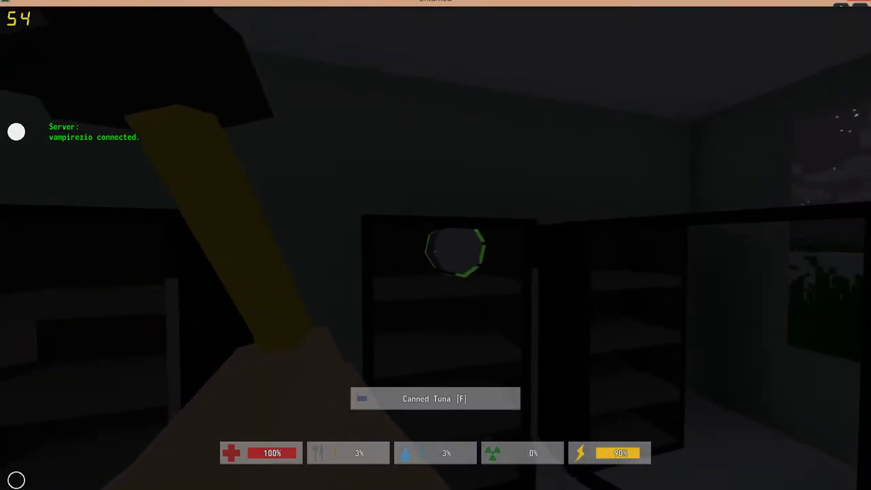
# Loot the Canned Tuna and the Bonjour Clip from nearby buildings.
pyautogui.press('f')
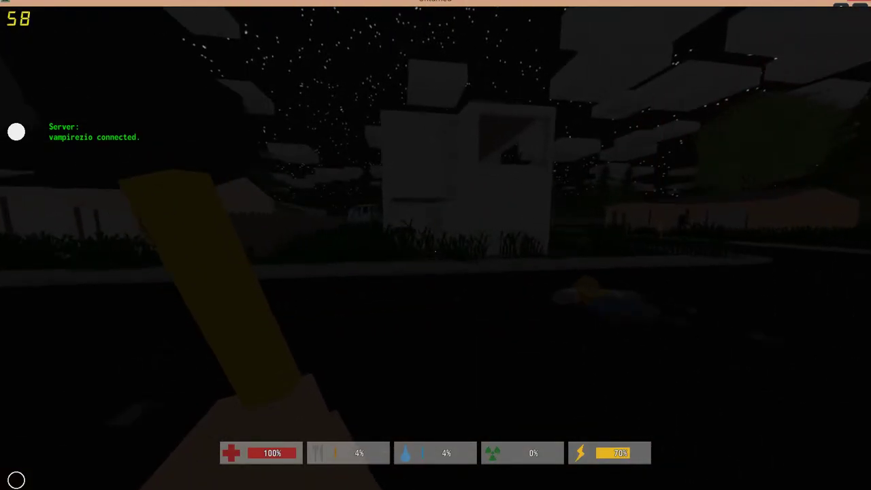
pyautogui.moveTo(436, 245)
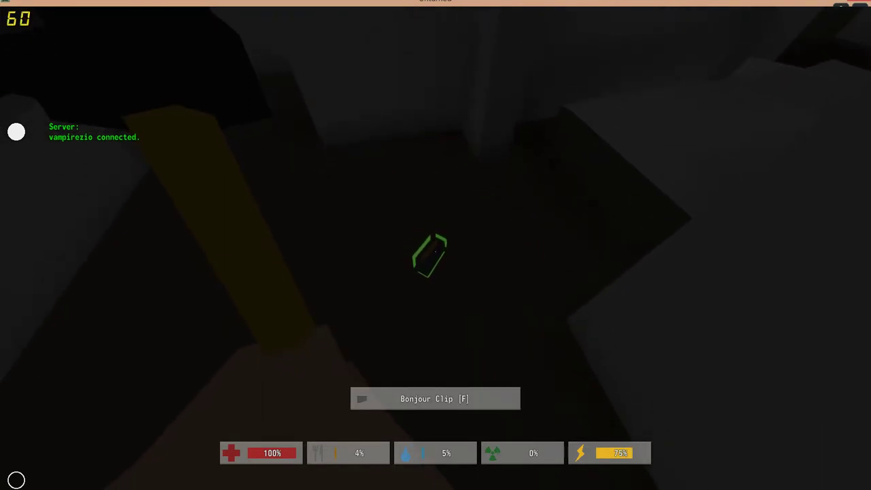
pyautogui.press('f')
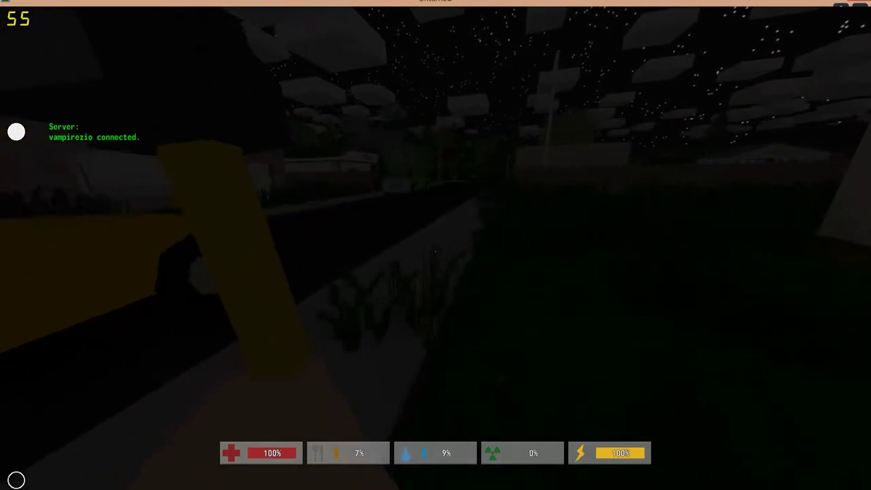
pyautogui.moveTo(436, 245)
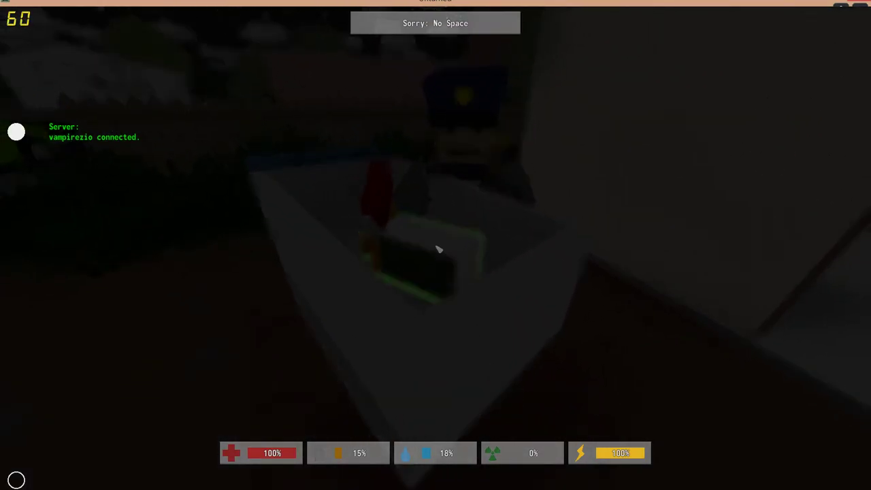
# Open the inventory to review the four carried items, including a rifle.
pyautogui.press('tab')
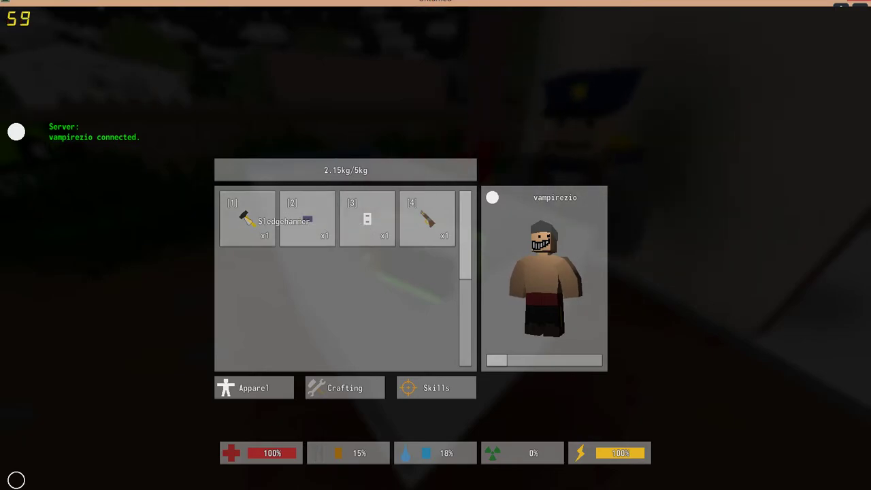